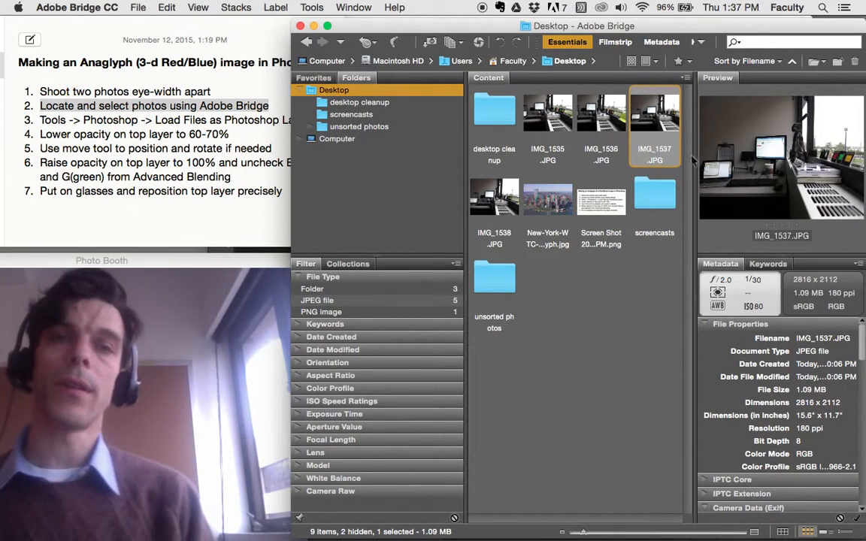
# In Bridge's Content panel, select IMG_1537.JPG, then add IMG_1538.JPG to the selection
pyautogui.click(494, 197)
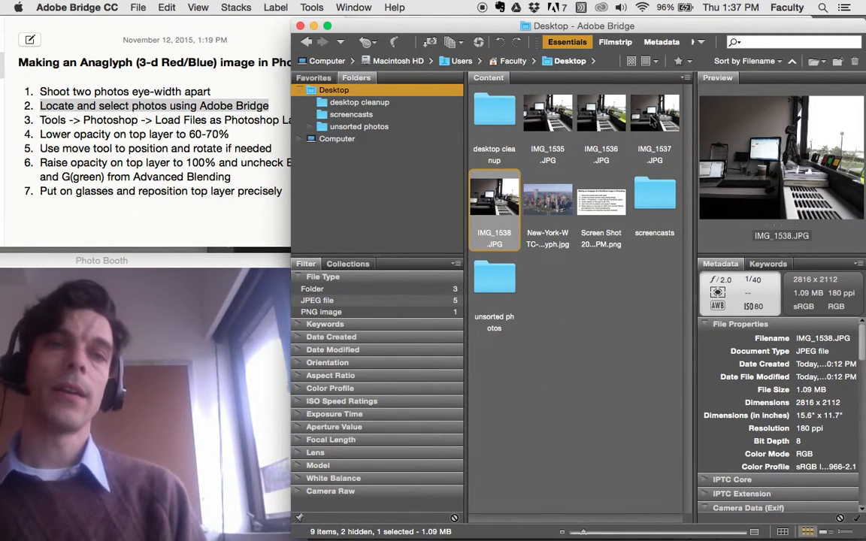
pyautogui.click(654, 116)
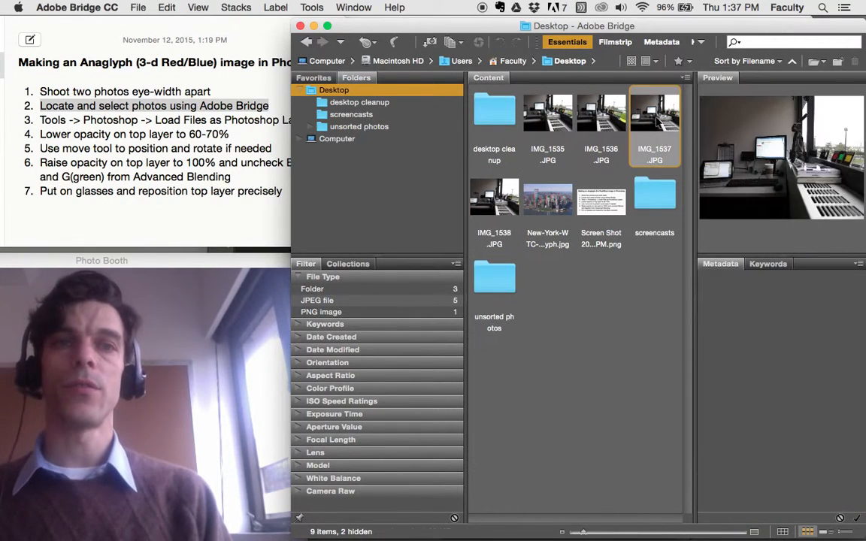
pyautogui.click(654, 113)
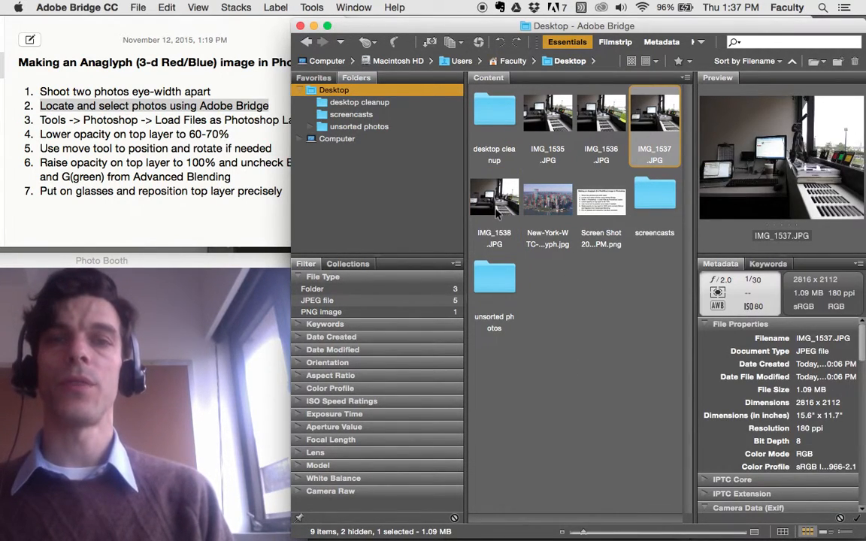
pyautogui.click(494, 199)
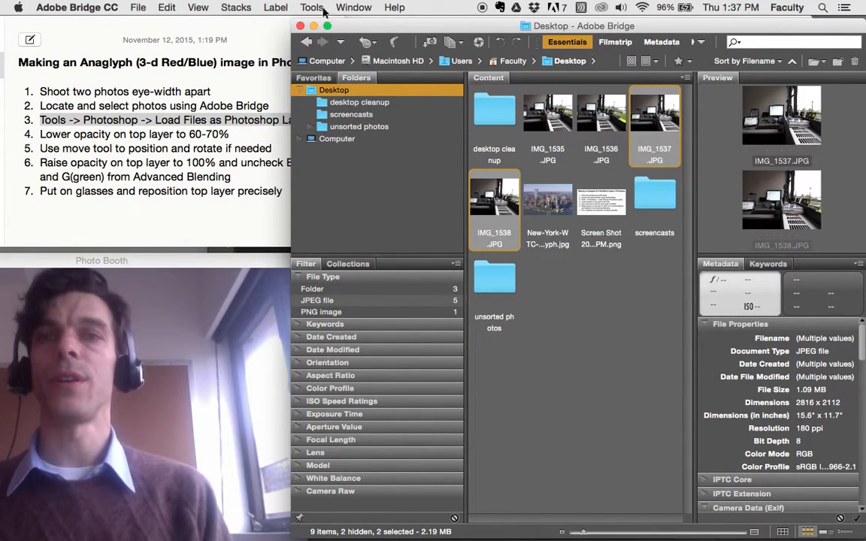
# Load IMG_1537.JPG and IMG_1538.JPG into one Photoshop document as layers from Bridge's Tools menu
pyautogui.click(312, 7)
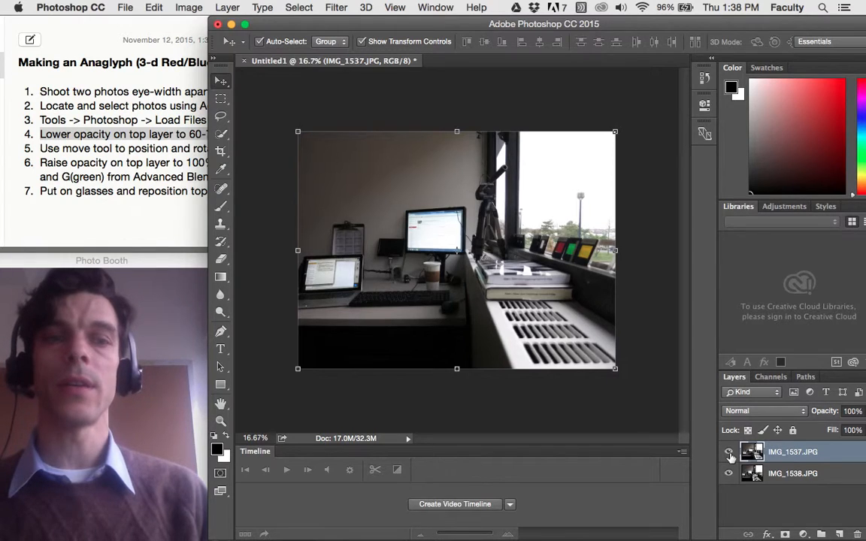
# Toggle the top layer's visibility to compare, then lower its opacity to 63%
pyautogui.click(728, 455)
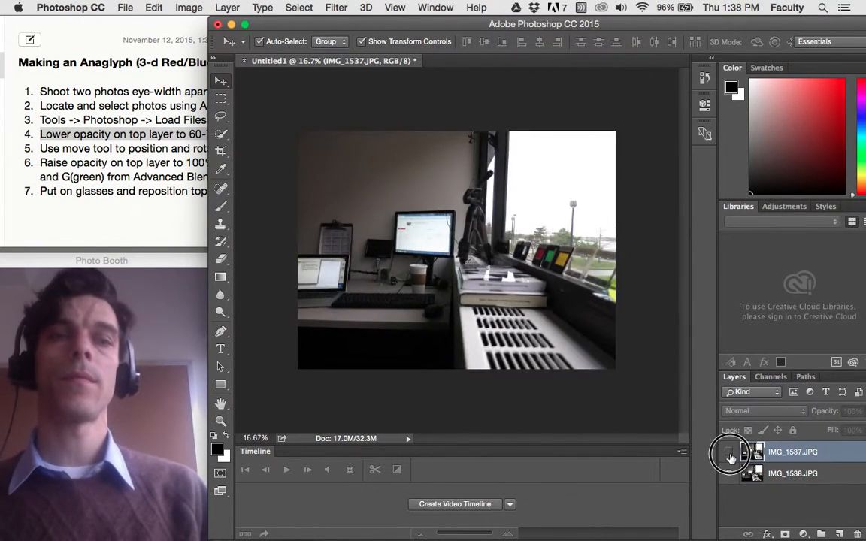
pyautogui.click(728, 452)
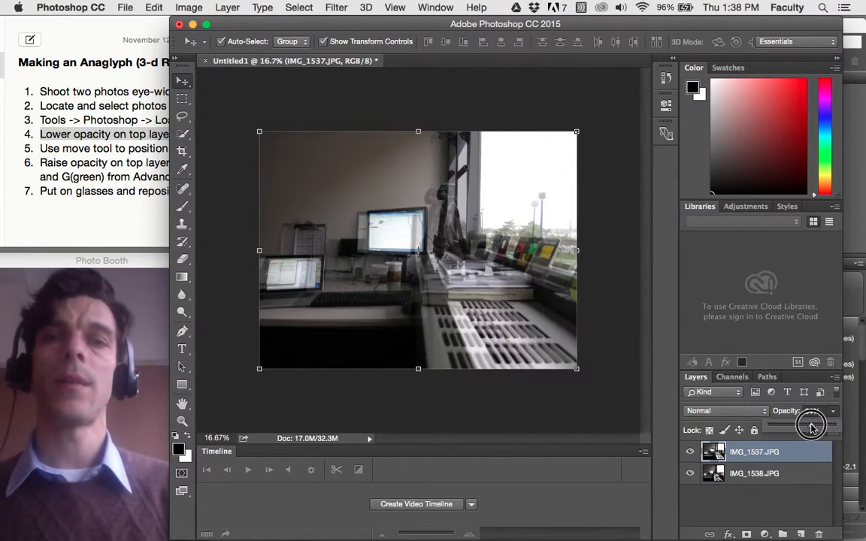
pyautogui.moveTo(811, 427); pyautogui.dragTo(803, 427)
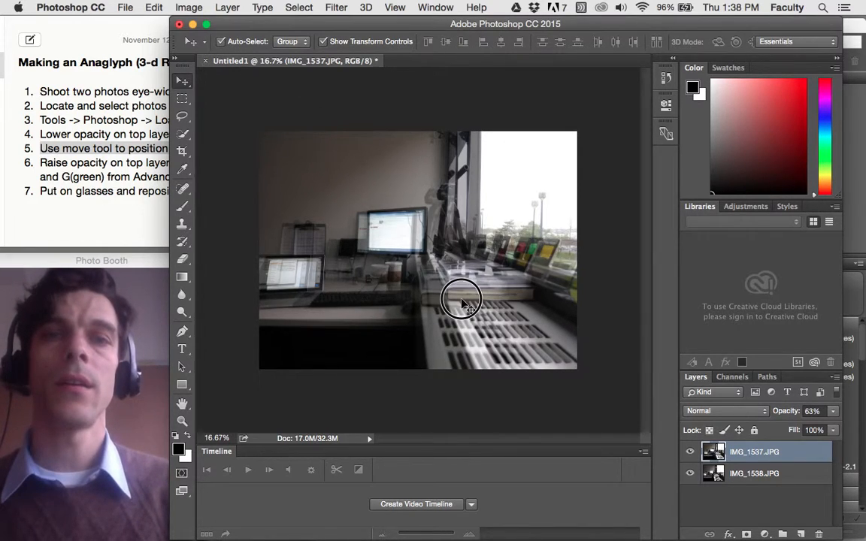
# Drag the top photo roughly into line with the bottom photo
pyautogui.moveTo(462, 301); pyautogui.dragTo(453, 311)
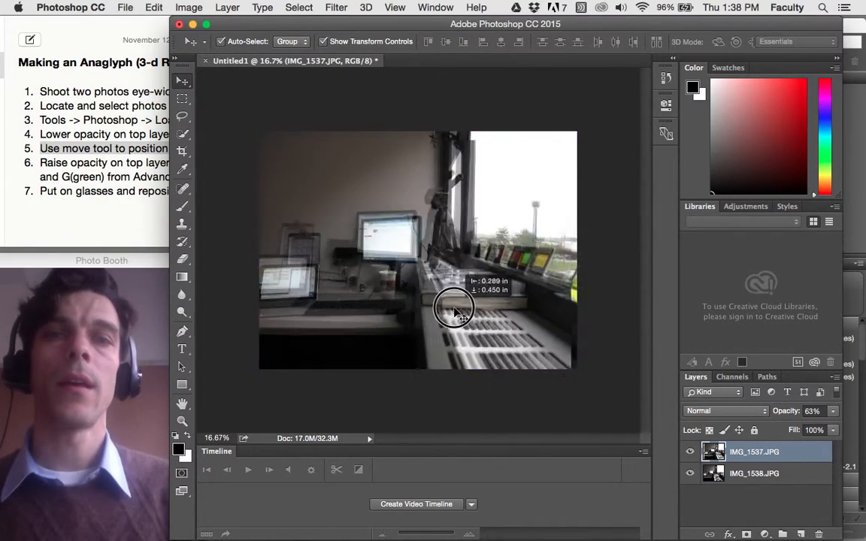
pyautogui.moveTo(453, 308); pyautogui.dragTo(443, 312)
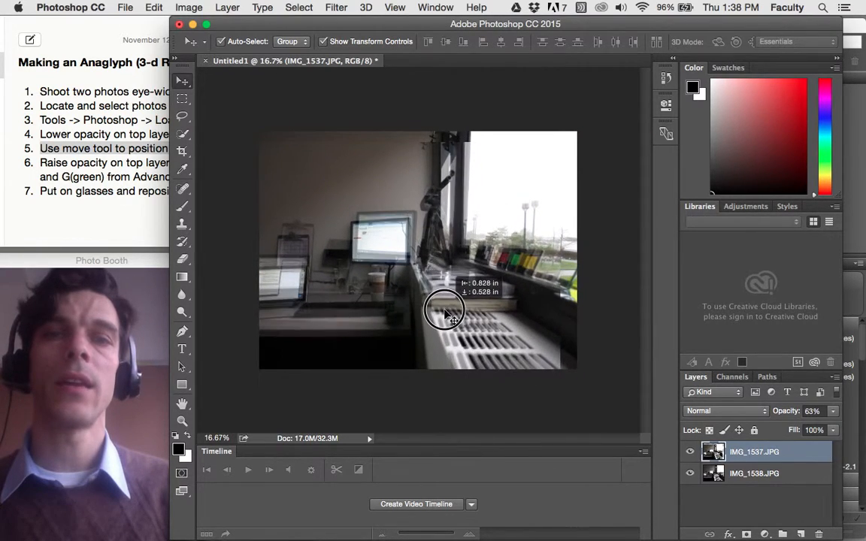
pyautogui.moveTo(444, 313); pyautogui.dragTo(439, 309)
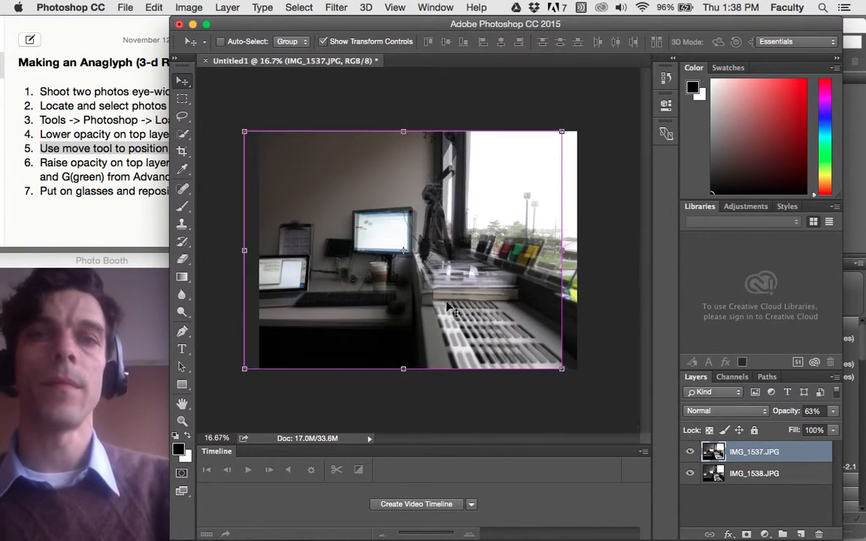
# Zoom in on the tripod and nudge the top photo until the tripods overlap
pyautogui.click(511, 147)
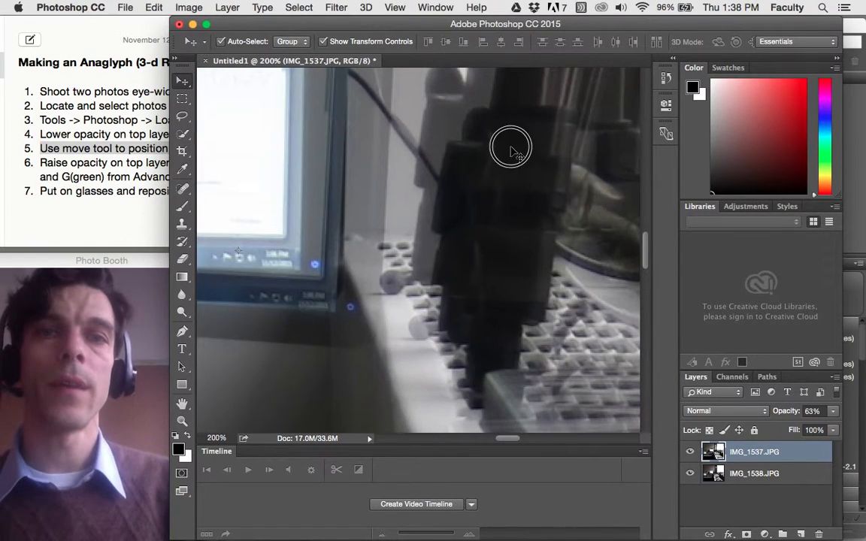
pyautogui.moveTo(511, 147); pyautogui.dragTo(540, 198)
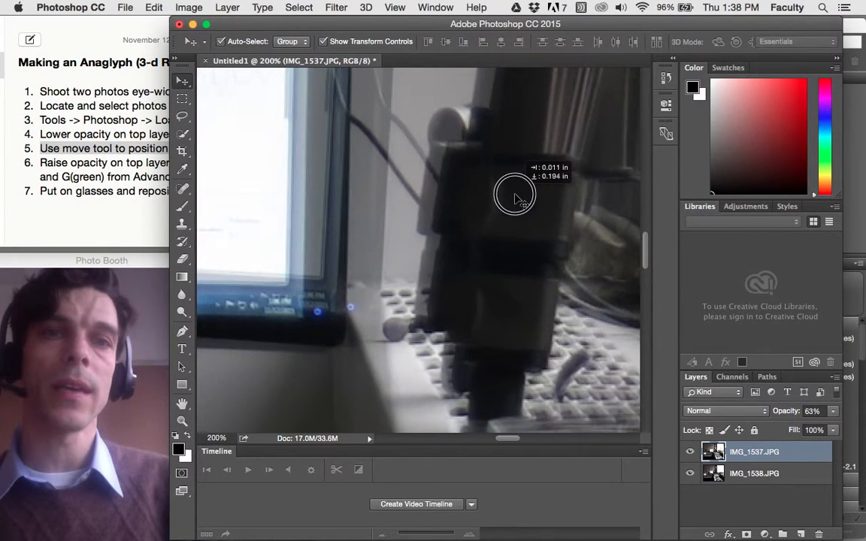
pyautogui.moveTo(515, 196); pyautogui.dragTo(526, 197)
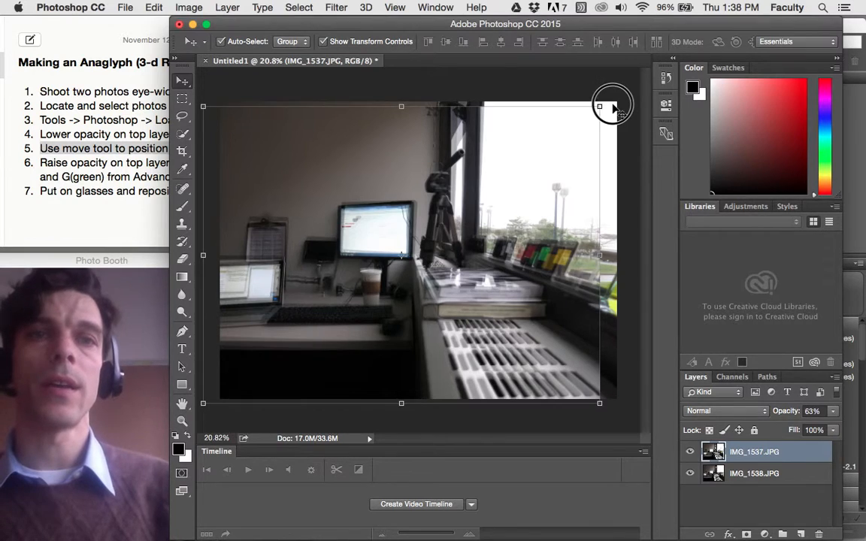
pyautogui.moveTo(613, 104); pyautogui.dragTo(611, 92)
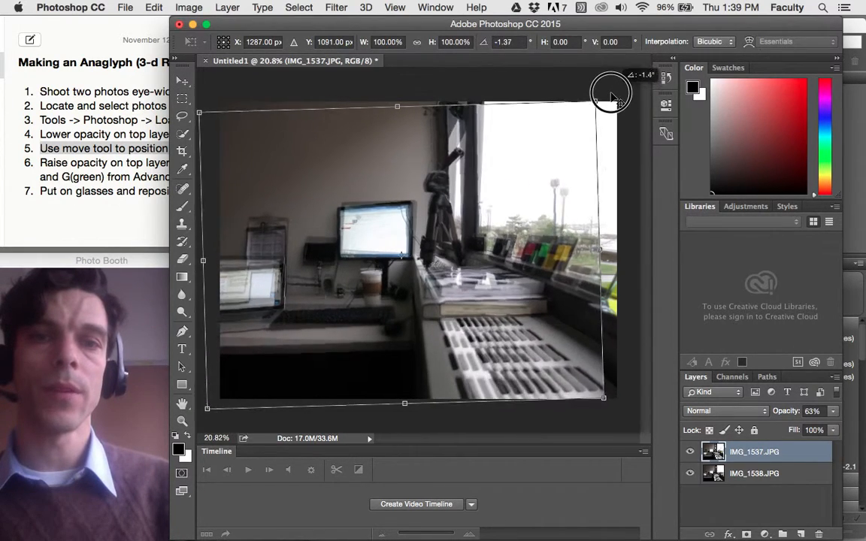
# Rotate the top photo about 3° and nudge it until the tripods overlap
pyautogui.moveTo(610, 90); pyautogui.dragTo(620, 113)
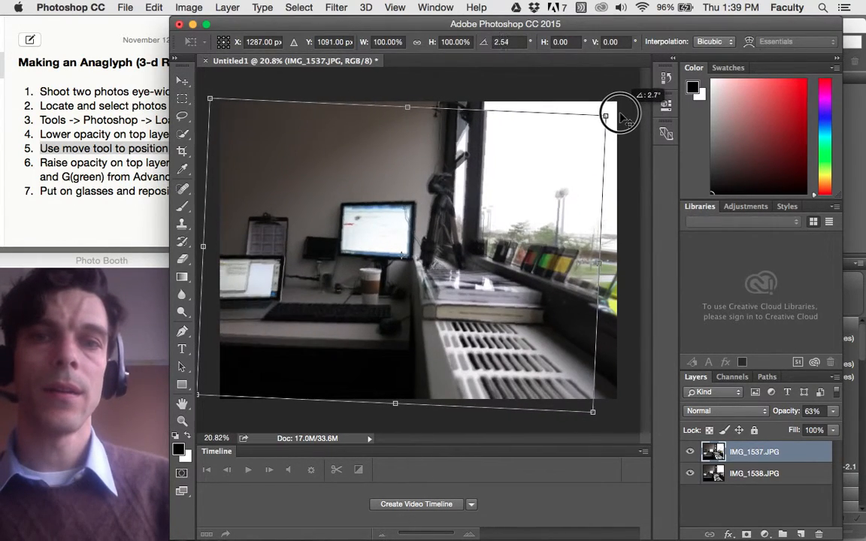
pyautogui.moveTo(620, 109); pyautogui.dragTo(617, 113)
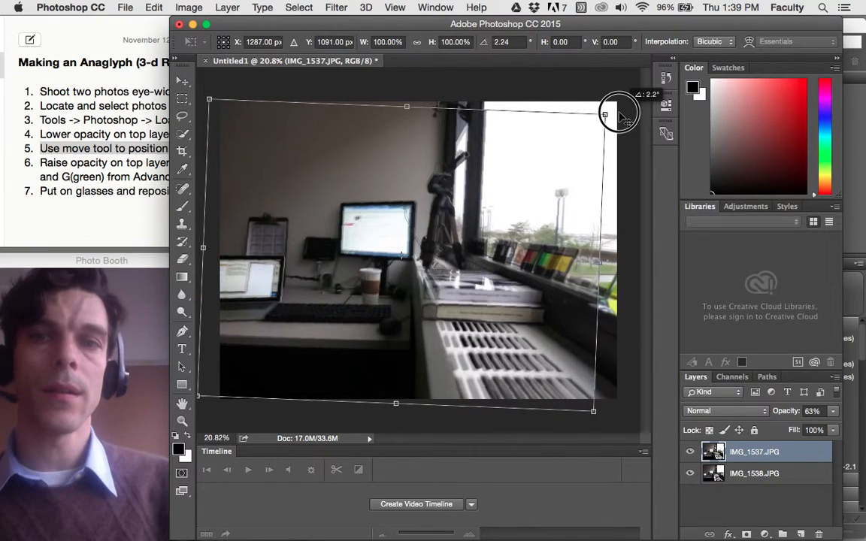
pyautogui.moveTo(618, 110); pyautogui.dragTo(496, 239)
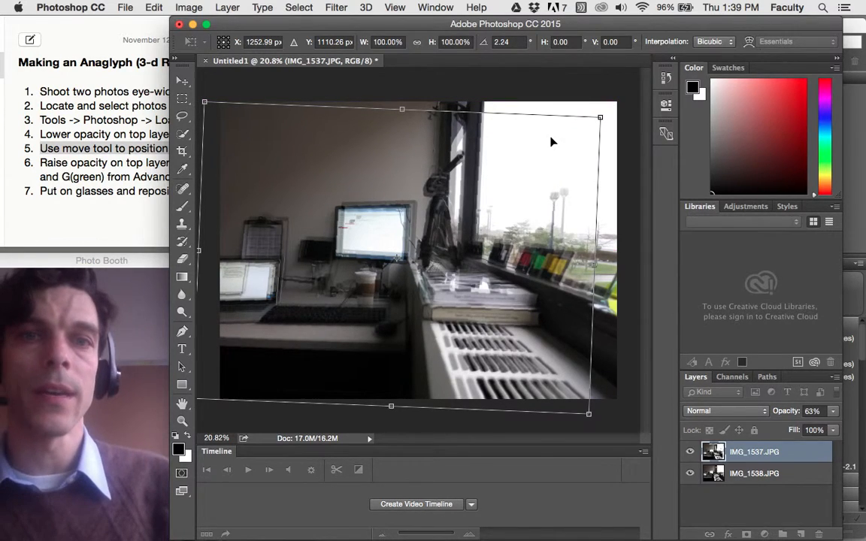
pyautogui.moveTo(600, 118); pyautogui.dragTo(610, 121)
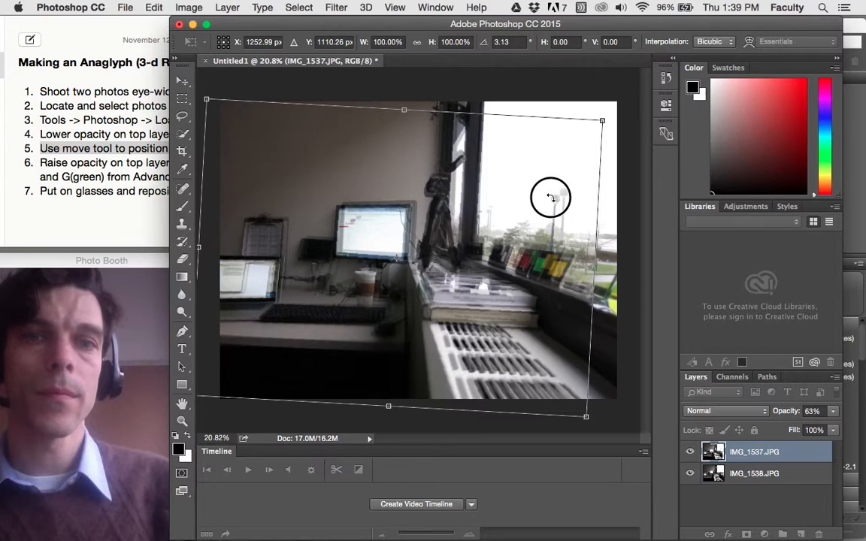
pyautogui.moveTo(551, 197); pyautogui.dragTo(555, 194)
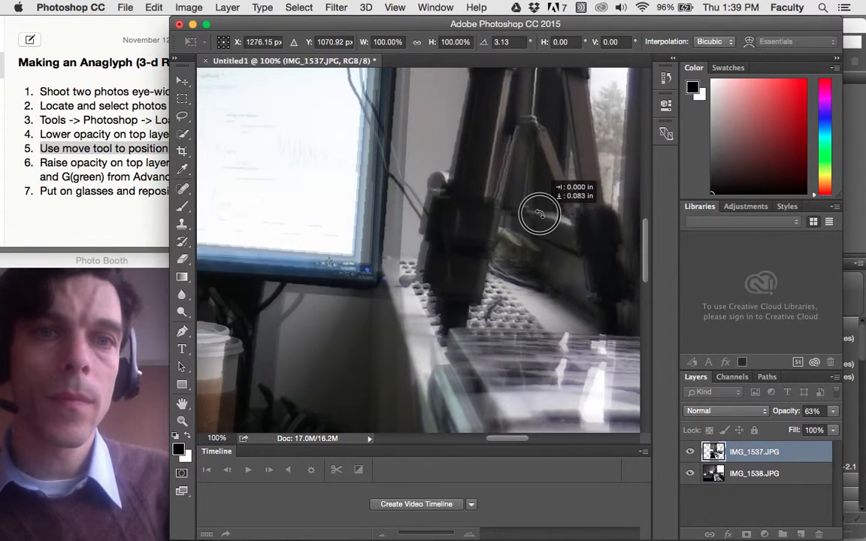
pyautogui.moveTo(539, 211); pyautogui.dragTo(540, 219)
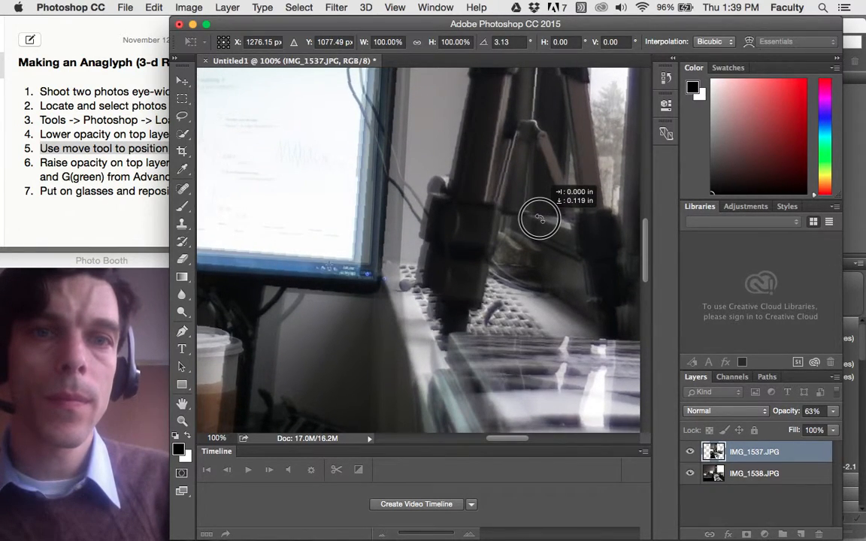
pyautogui.moveTo(540, 218); pyautogui.dragTo(541, 219)
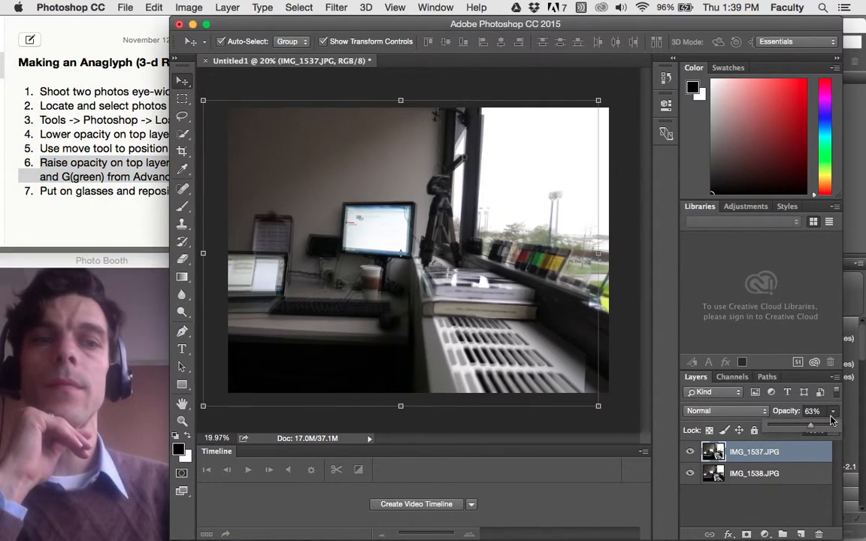
# Raise the top IMG_1537 layer's opacity back to 100%
pyautogui.moveTo(811, 426); pyautogui.dragTo(831, 425)
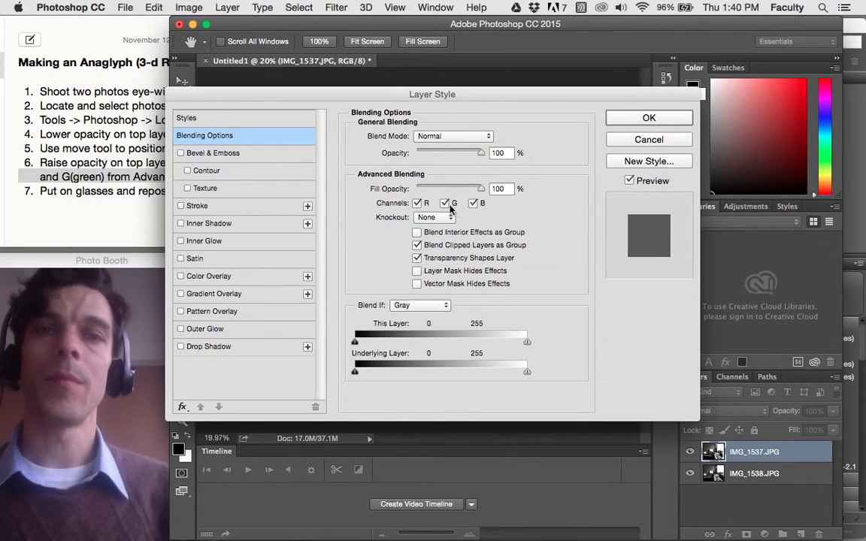
# Uncheck the top layer's green channel in Advanced Blending
pyautogui.click(444, 203)
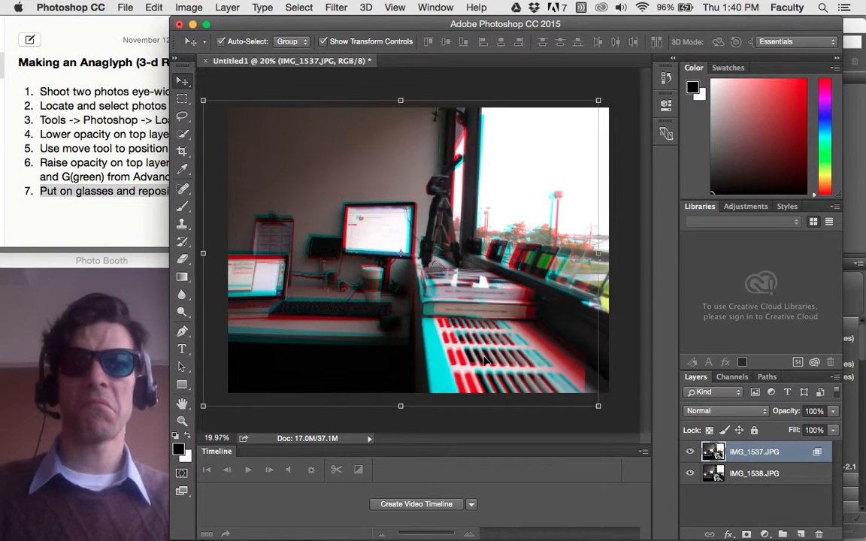
pyautogui.moveTo(606, 413)
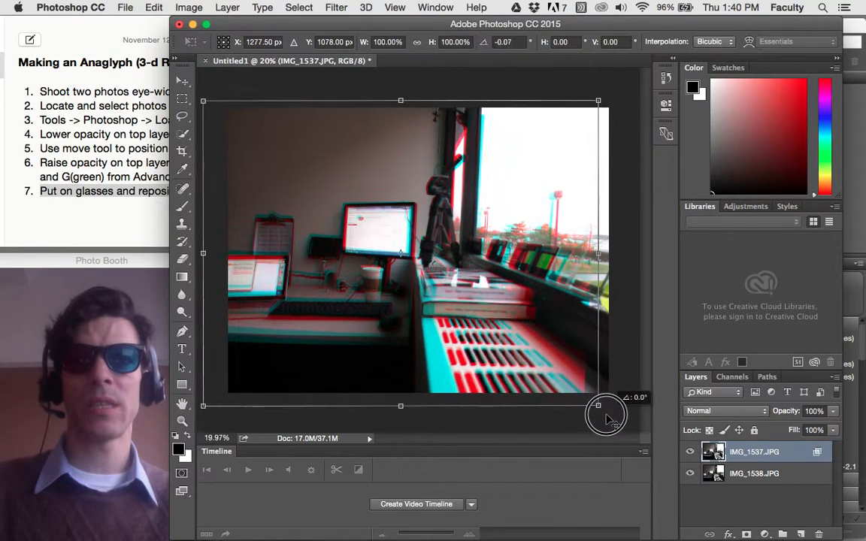
# Rotate the top layer by under a degree, then open the File menu to save
pyautogui.moveTo(609, 413); pyautogui.dragTo(608, 417)
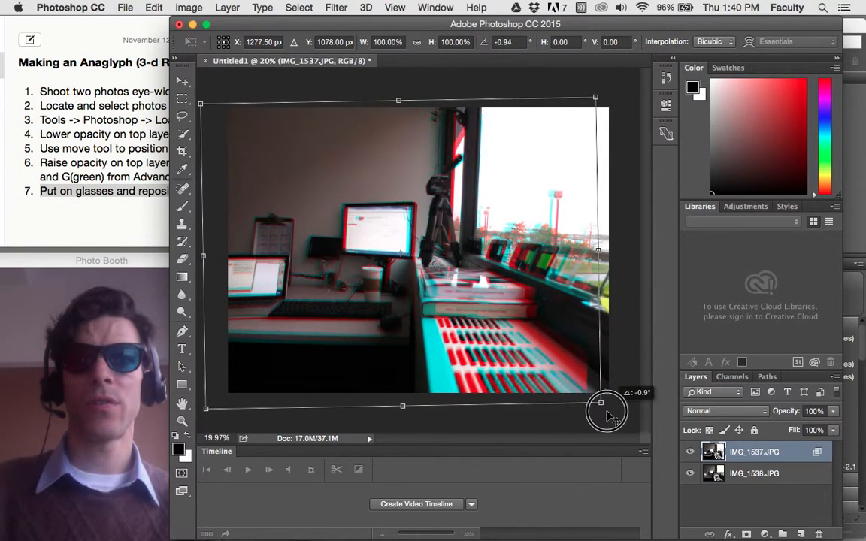
pyautogui.moveTo(607, 412); pyautogui.dragTo(602, 406)
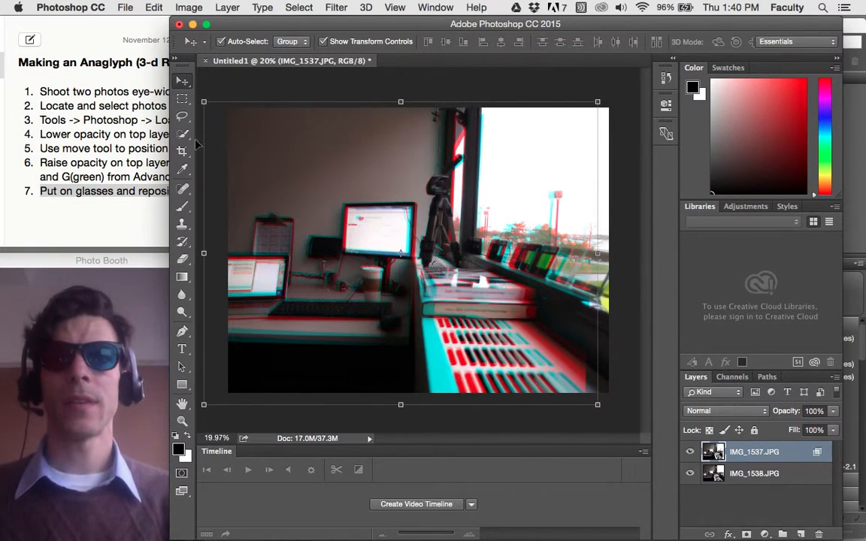
pyautogui.click(125, 8)
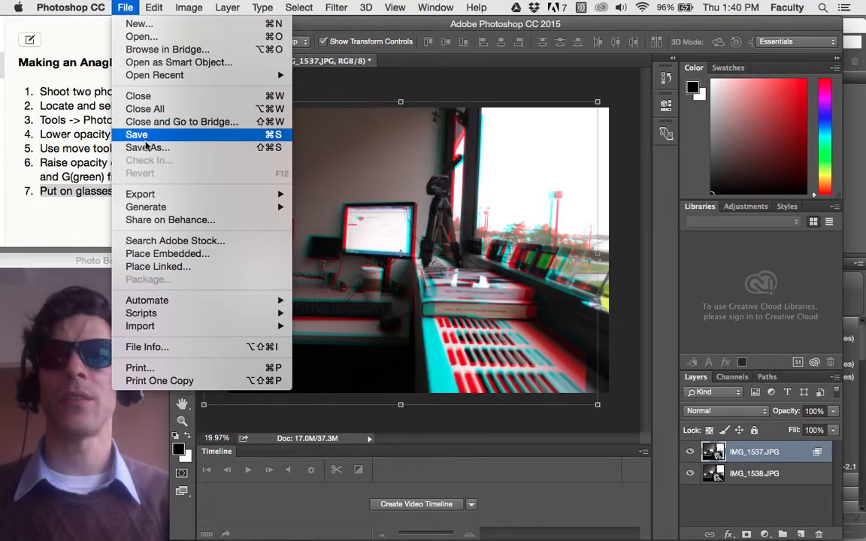